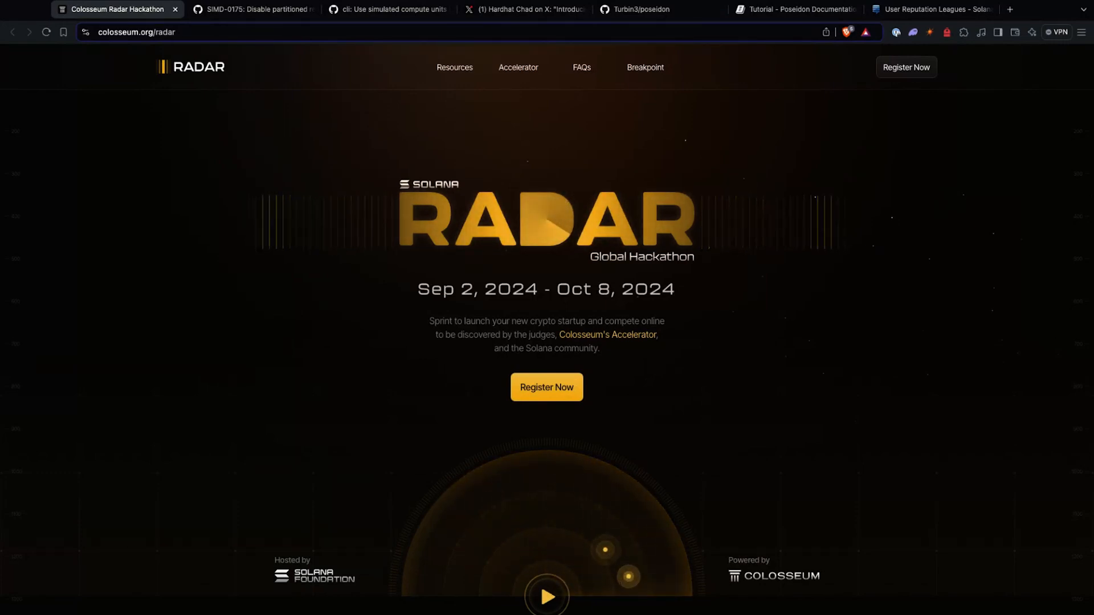
Switch to the SIMD-0175 pull request tab showing its Files changed diff
left_click(251, 9)
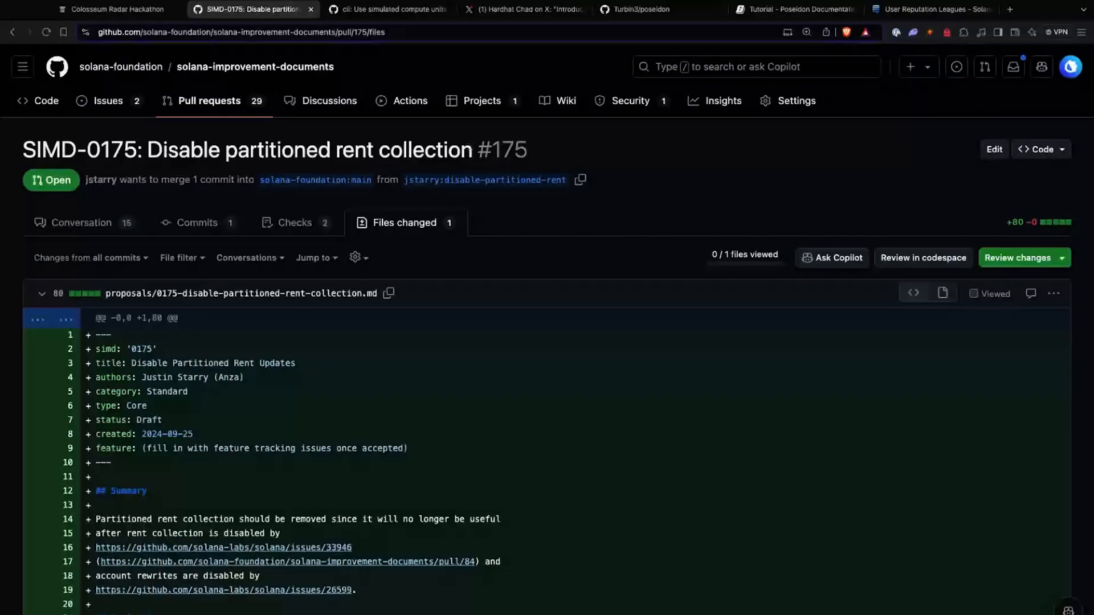
Read down the SIMD-0175 rent proposal diff and inline review comments, then back up to the discussion
scroll("down", 3)
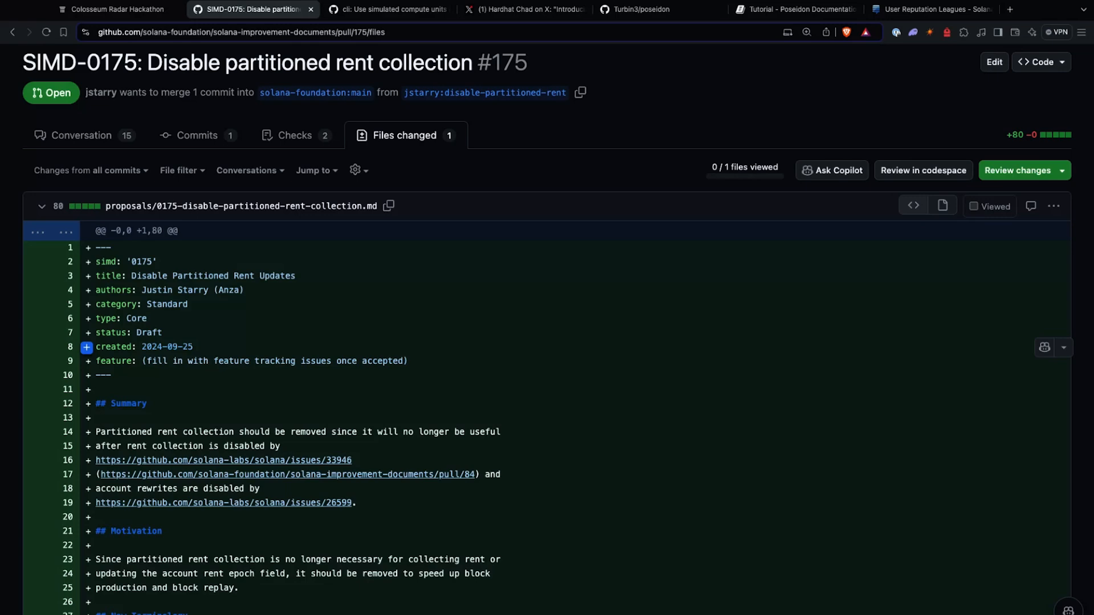
scroll("down", 3)
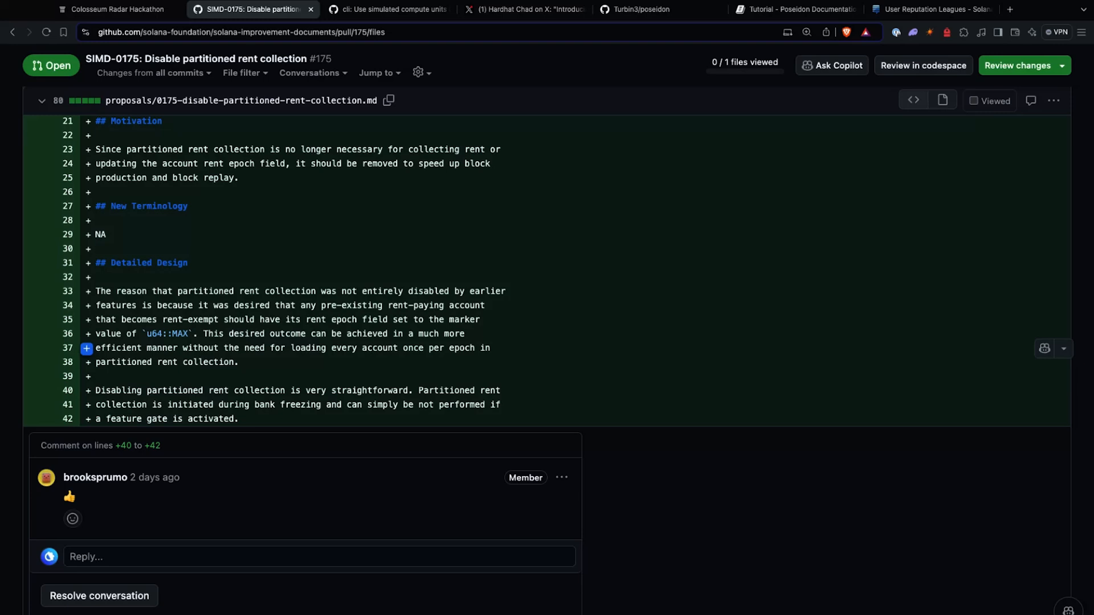
scroll("down", 3)
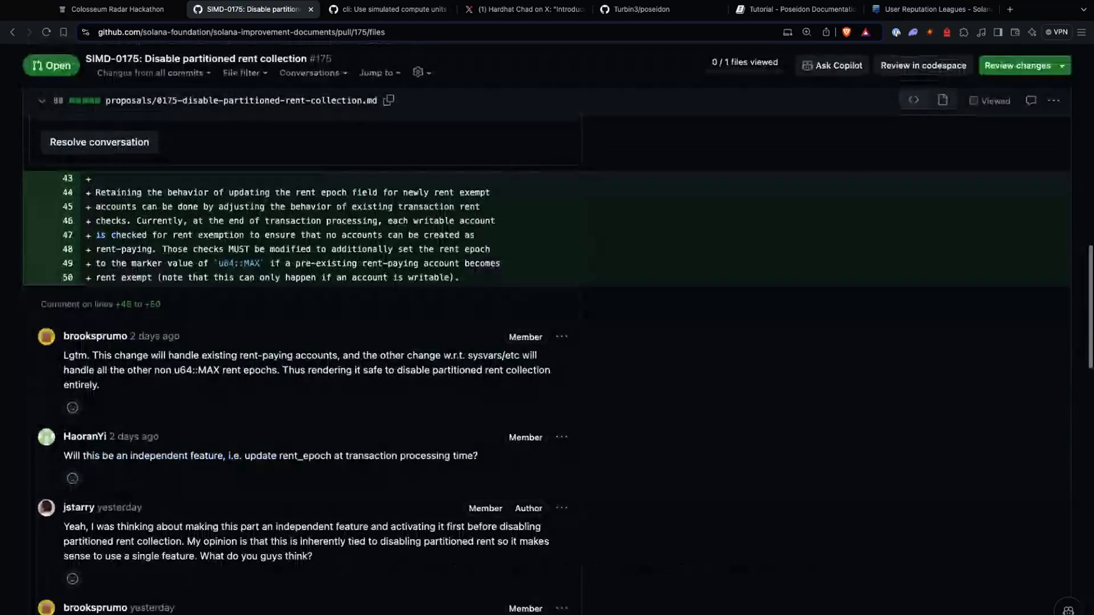
scroll("up", 3)
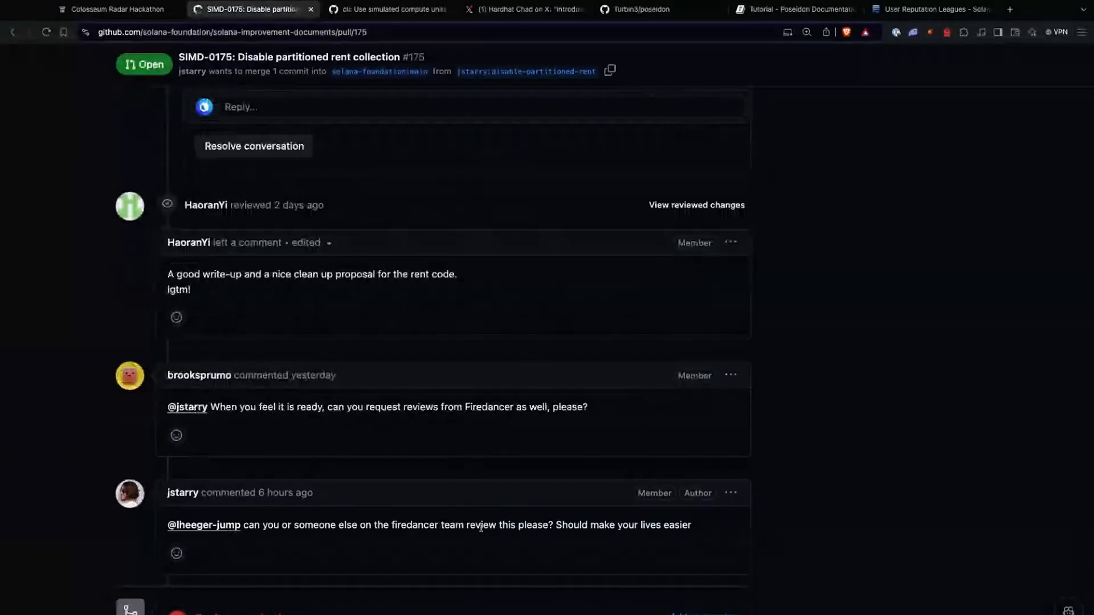
Switch to agave PR #2696 on simulated compute units in vote interactions
left_click(386, 9)
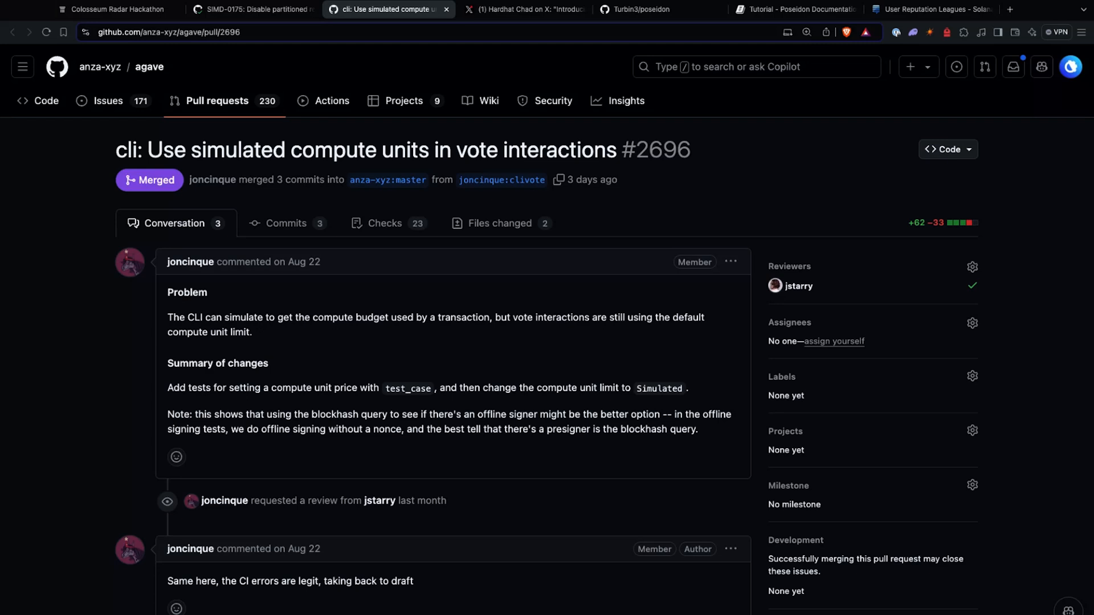
Switch to Hardhat Chad's X post introducing the Steel framework
left_click(523, 10)
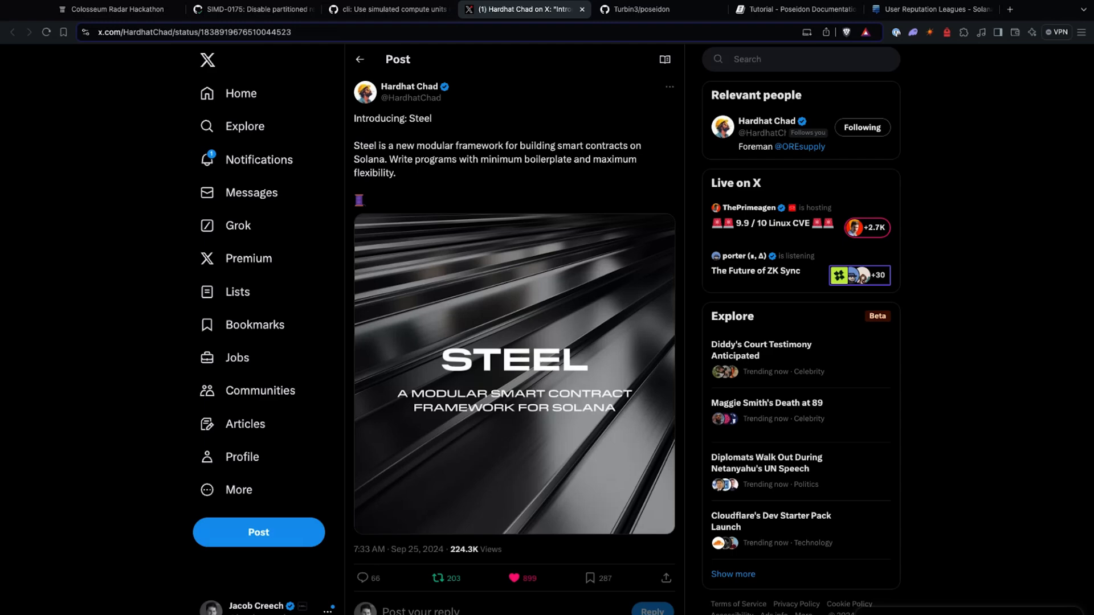
Switch to the Turbin3/poseidon repository on GitHub
left_click(636, 9)
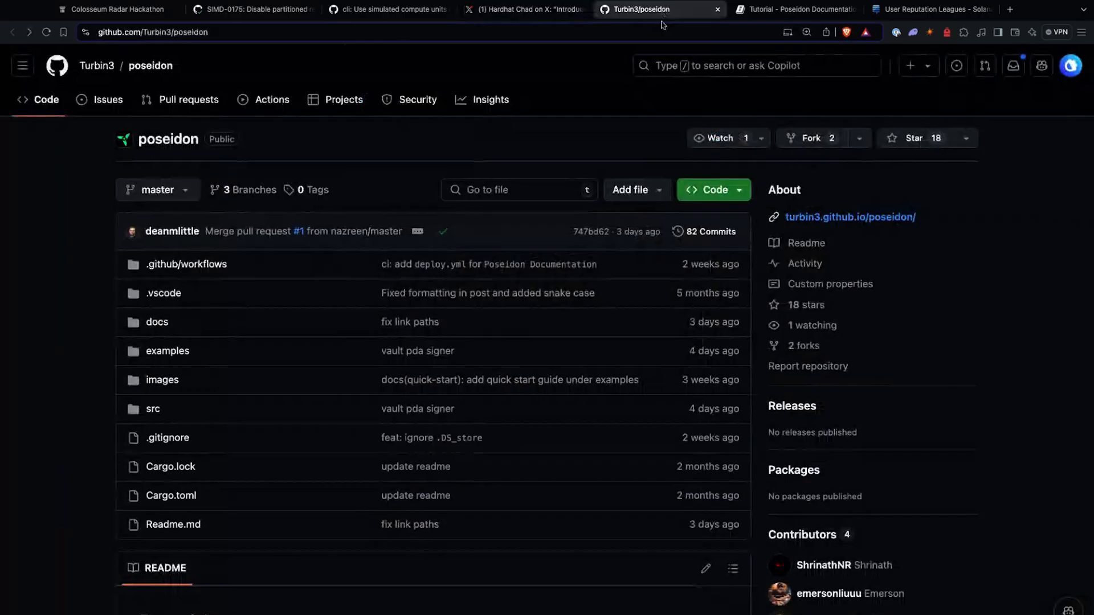
Read the poseidon README's introduction and Installation section, then move to the Solana StackExchange leagues tab
scroll("down", 3)
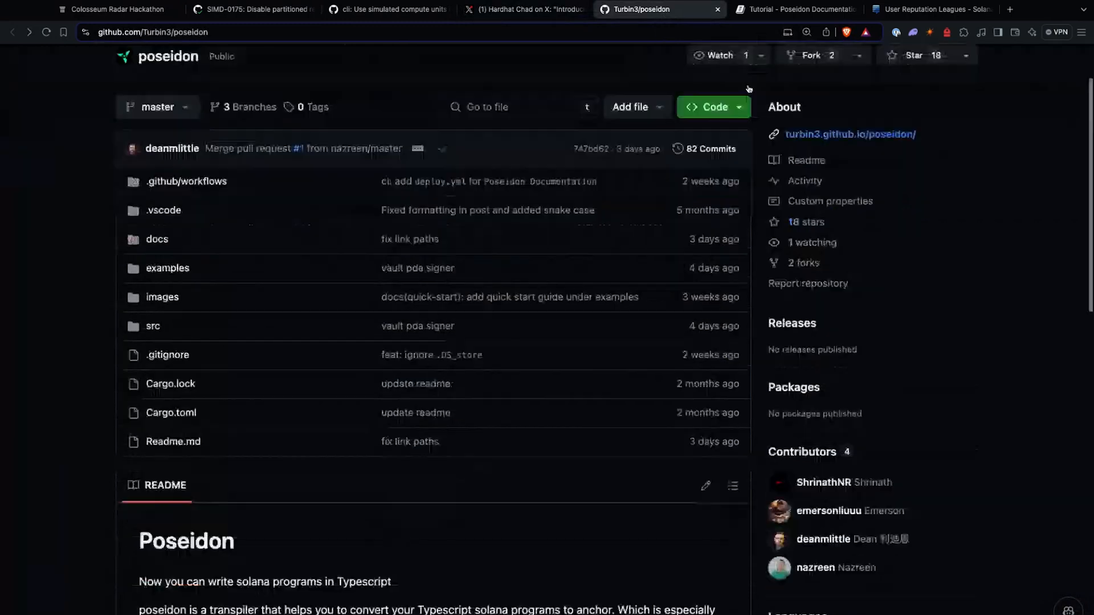
scroll("down", 3)
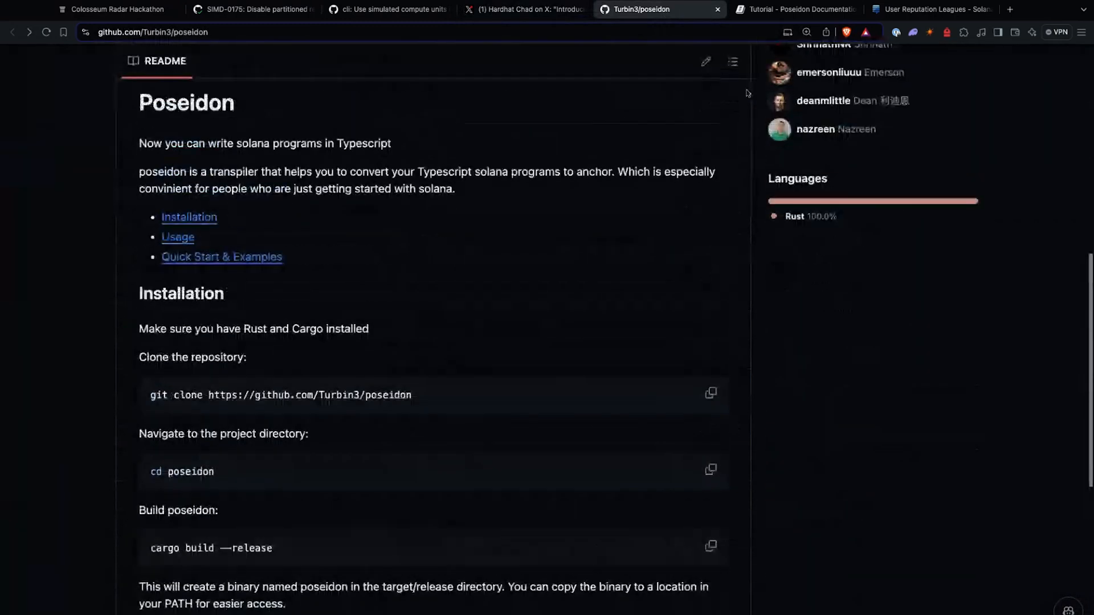
scroll("up", 3)
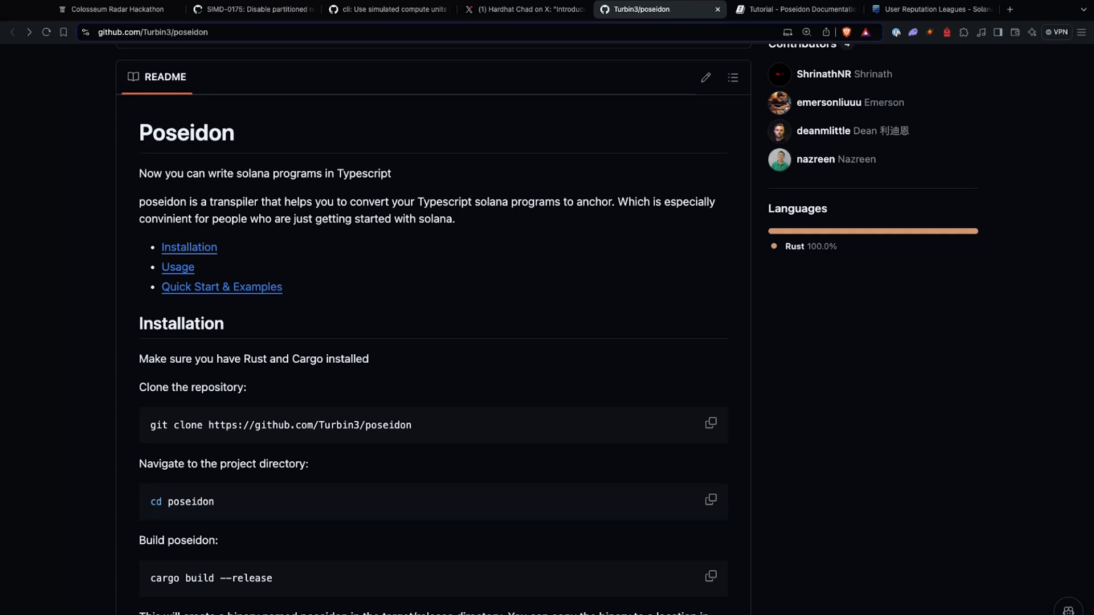
left_click(928, 9)
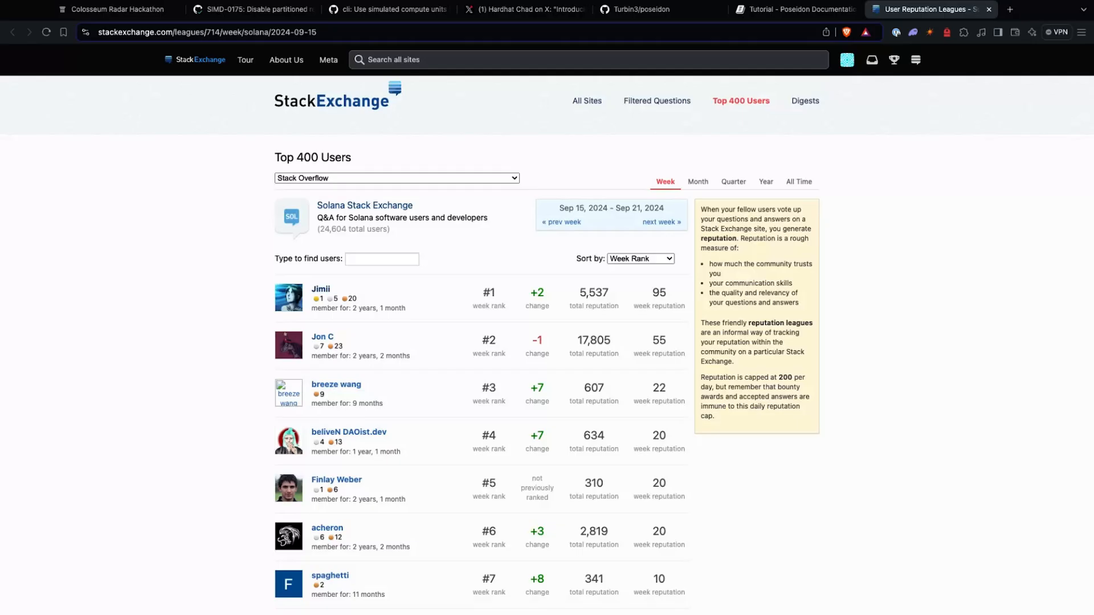